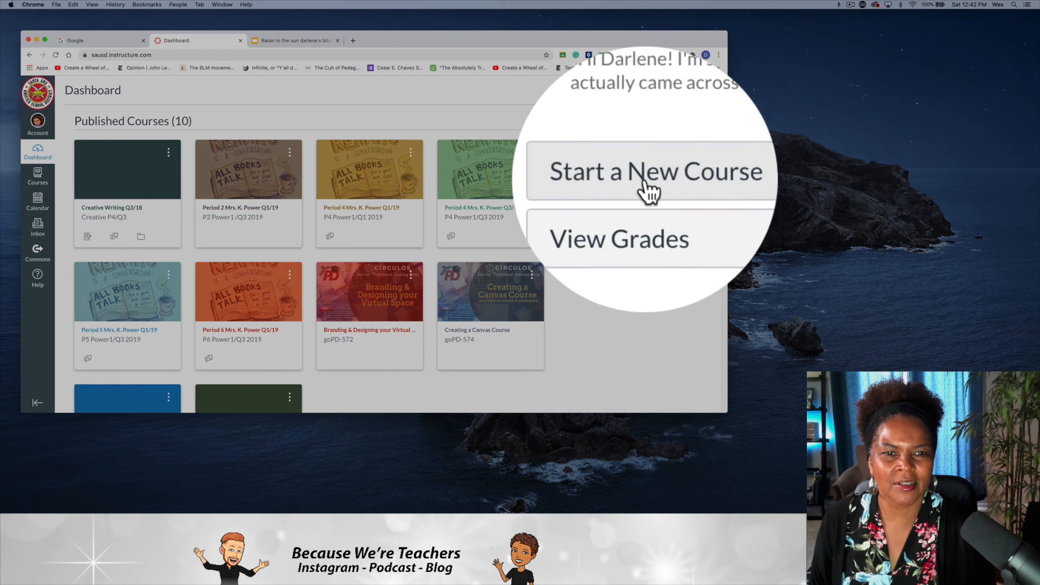
Create a new course named 'test course tutorial' from the Dashboard.
click(655, 171)
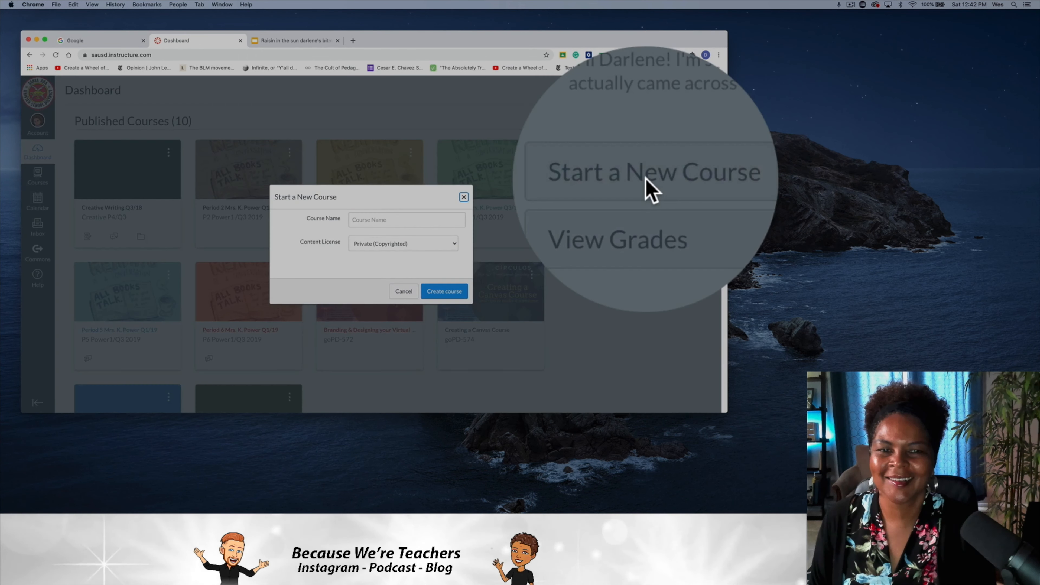
click(405, 219)
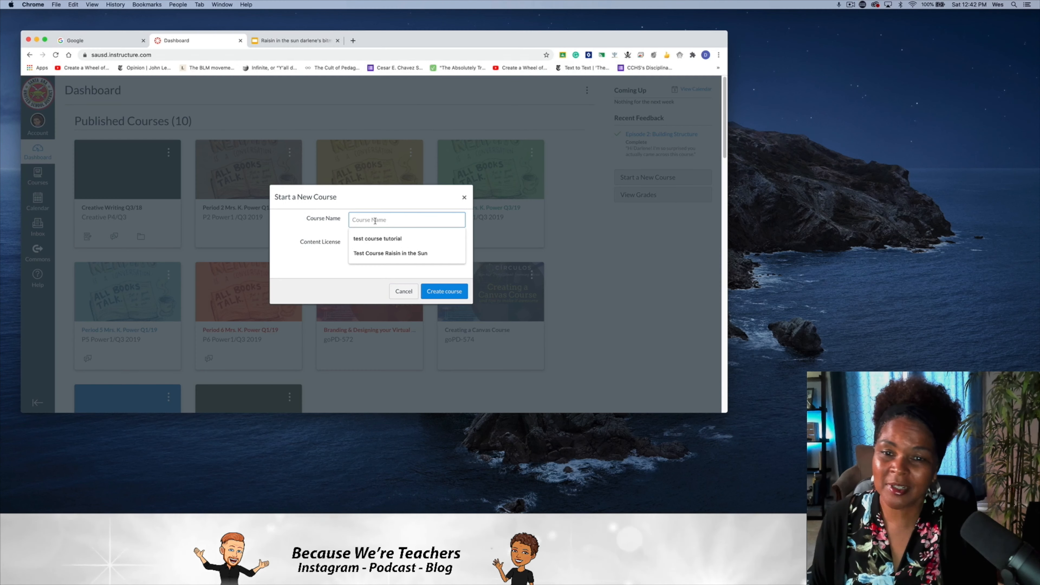
click(378, 239)
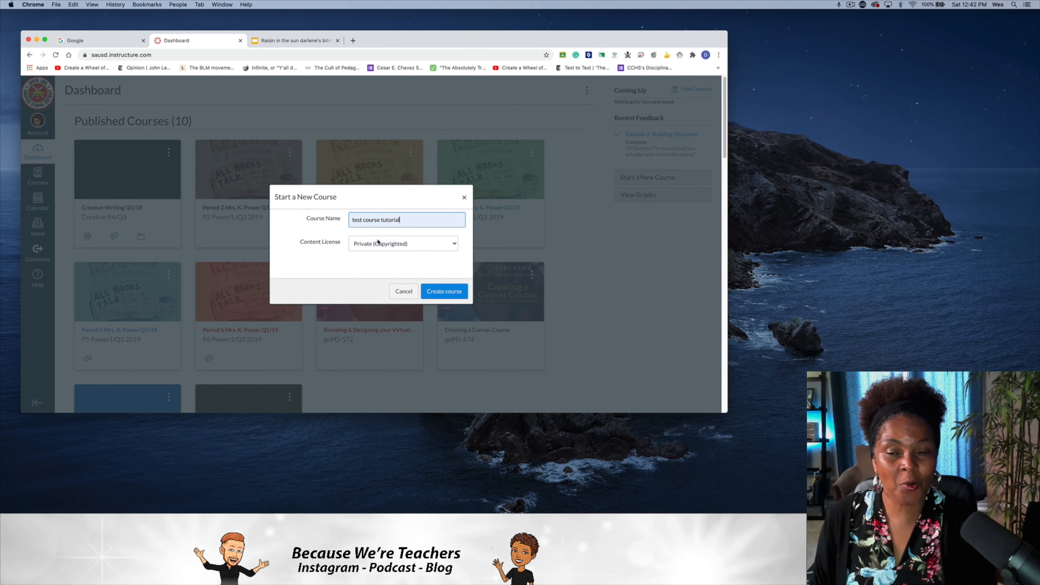
click(443, 291)
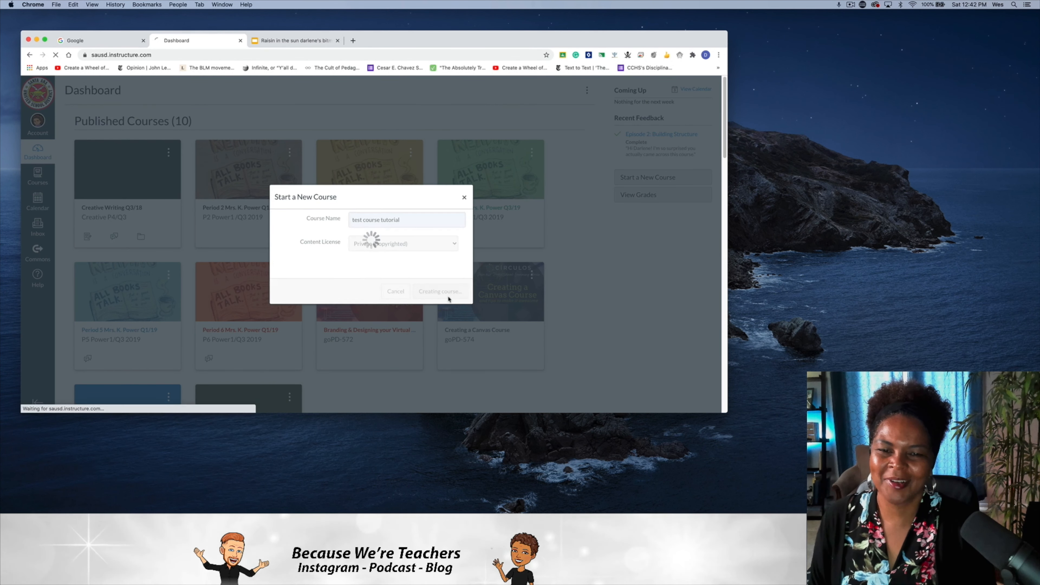
click(440, 291)
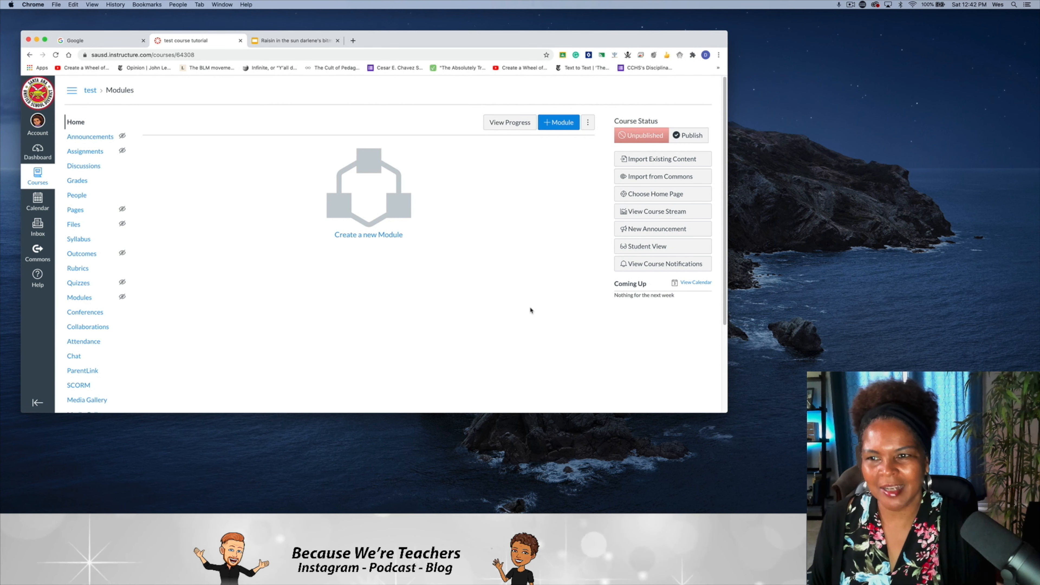
mouse_move(248, 216)
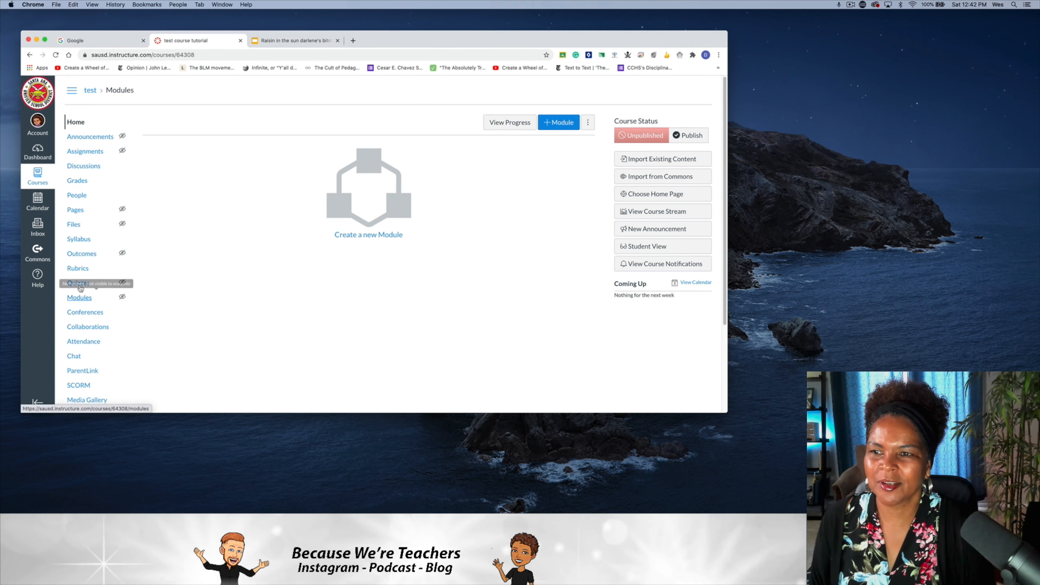
Go to the course's Pages list.
click(74, 209)
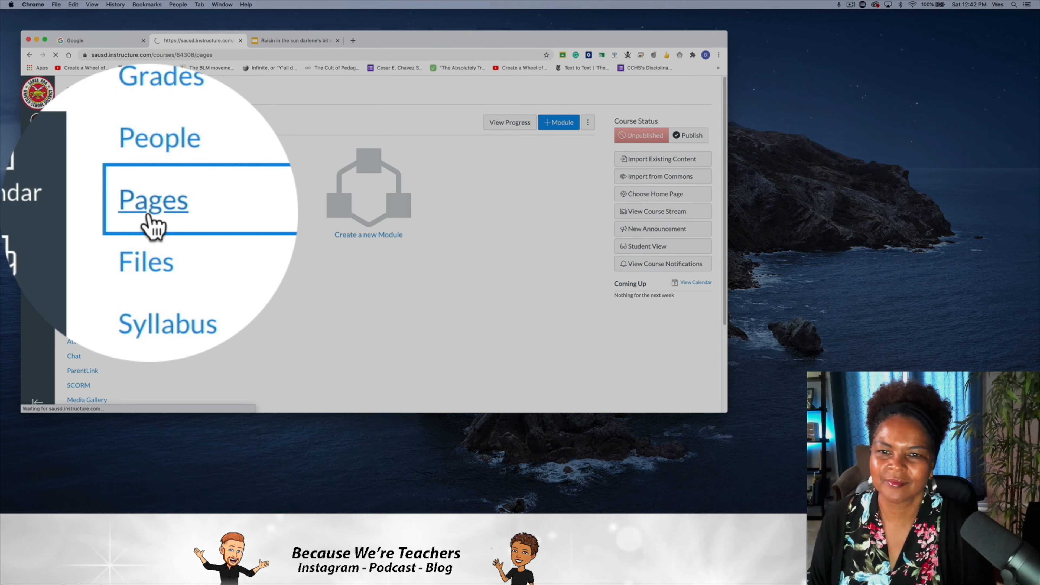
click(152, 200)
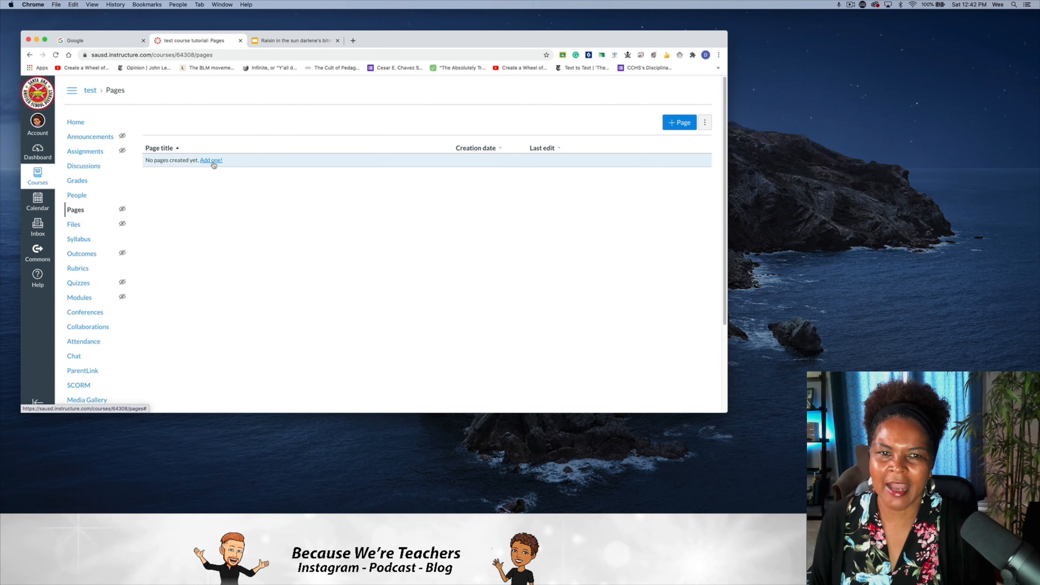
Add a new blank page to the course.
click(210, 160)
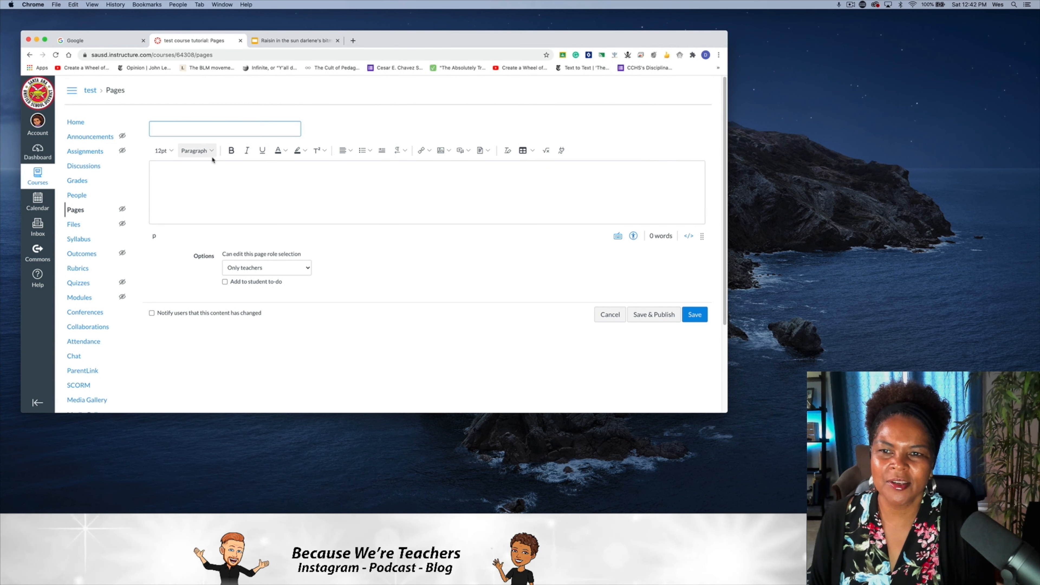
mouse_move(344, 184)
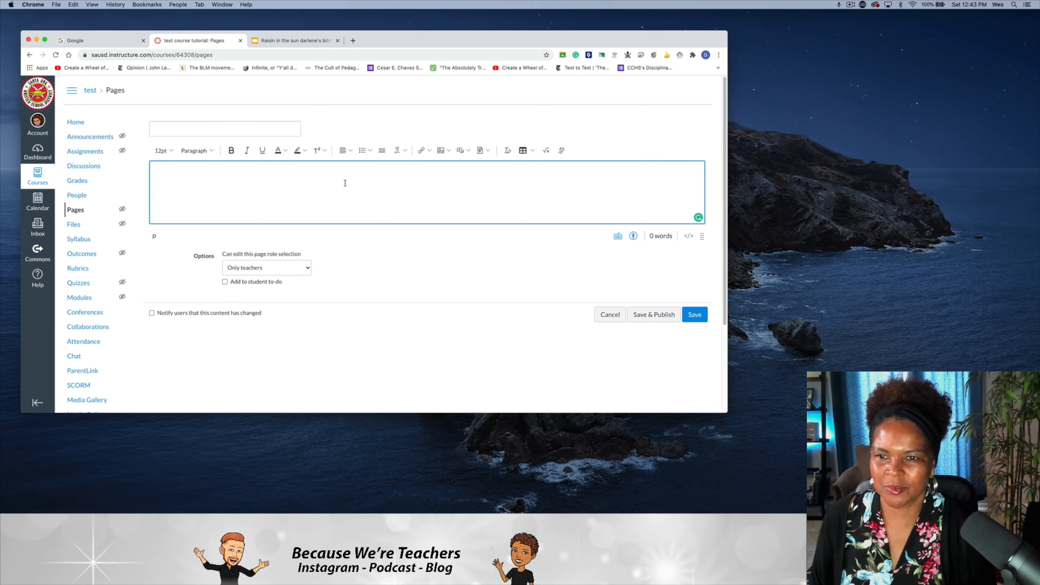
mouse_move(571, 169)
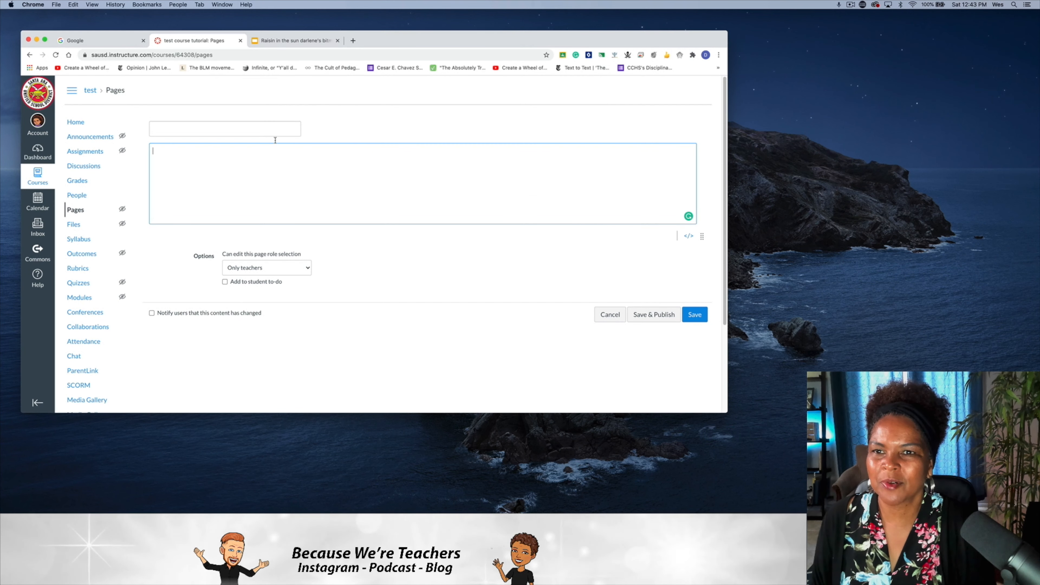
mouse_move(296, 41)
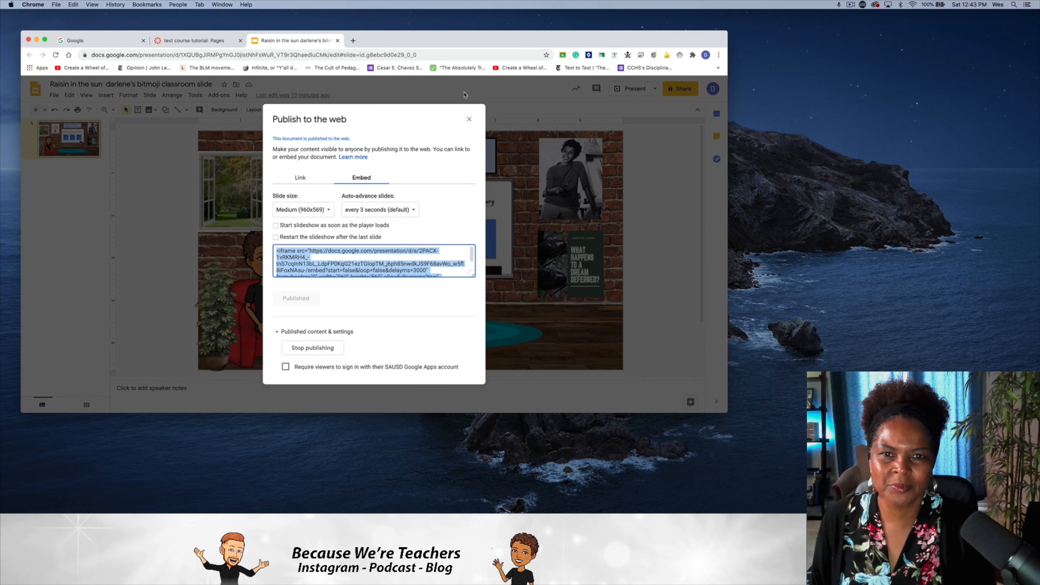
Show the Bitmoji classroom presentation's publish-to-web embed code in Google Slides.
click(469, 119)
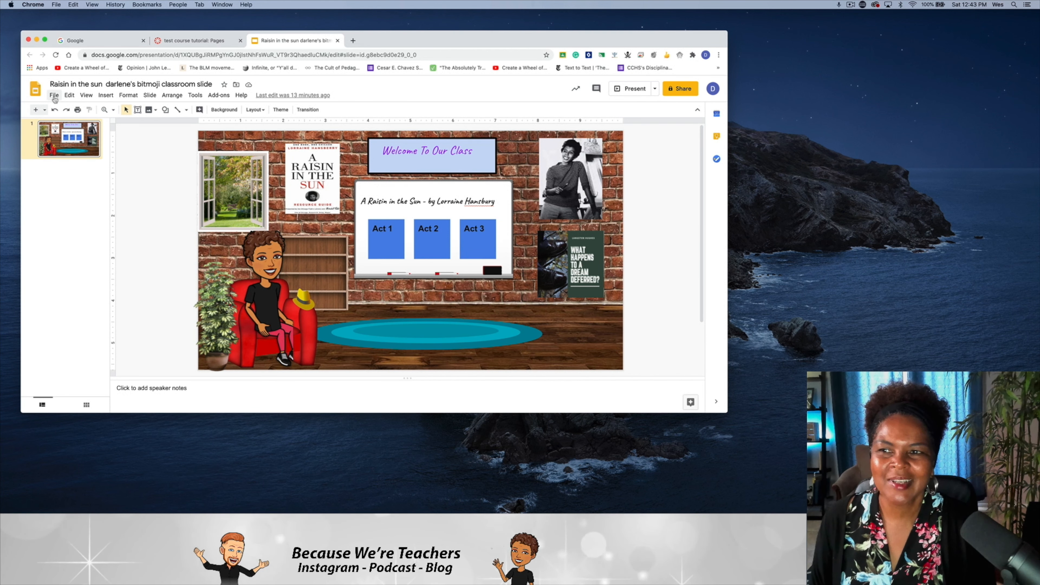
click(54, 94)
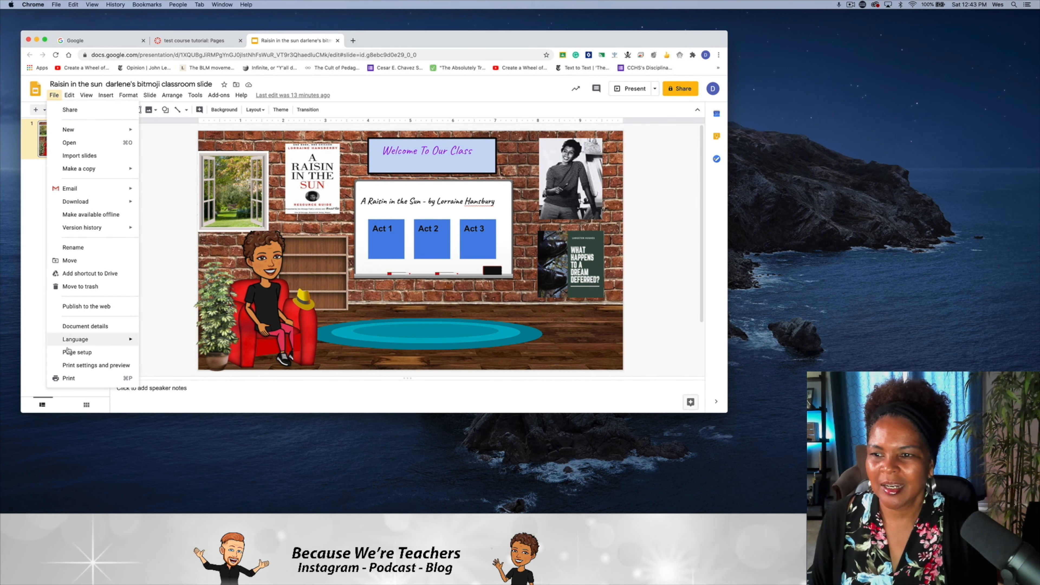
click(85, 305)
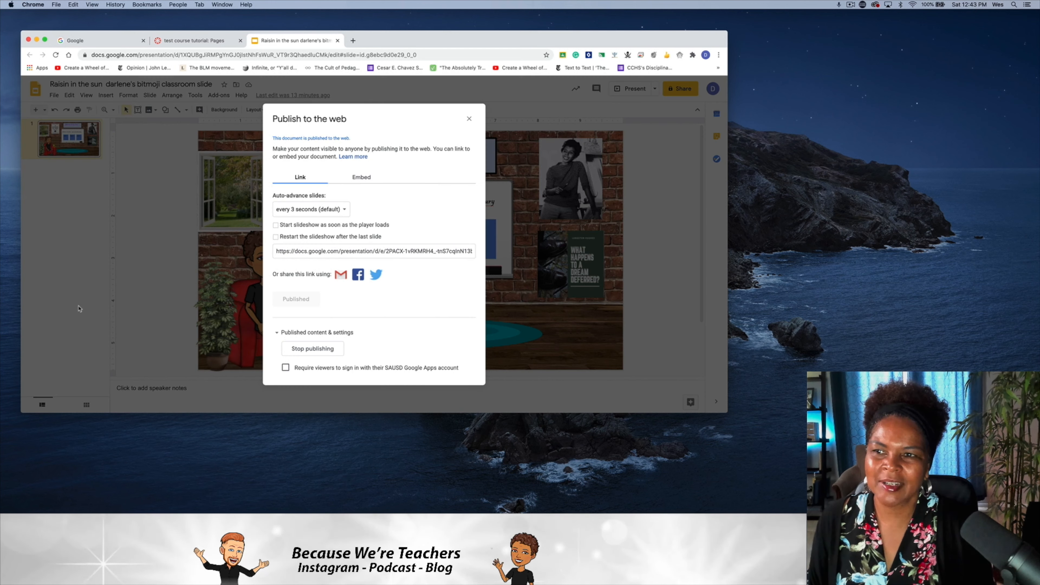
click(361, 177)
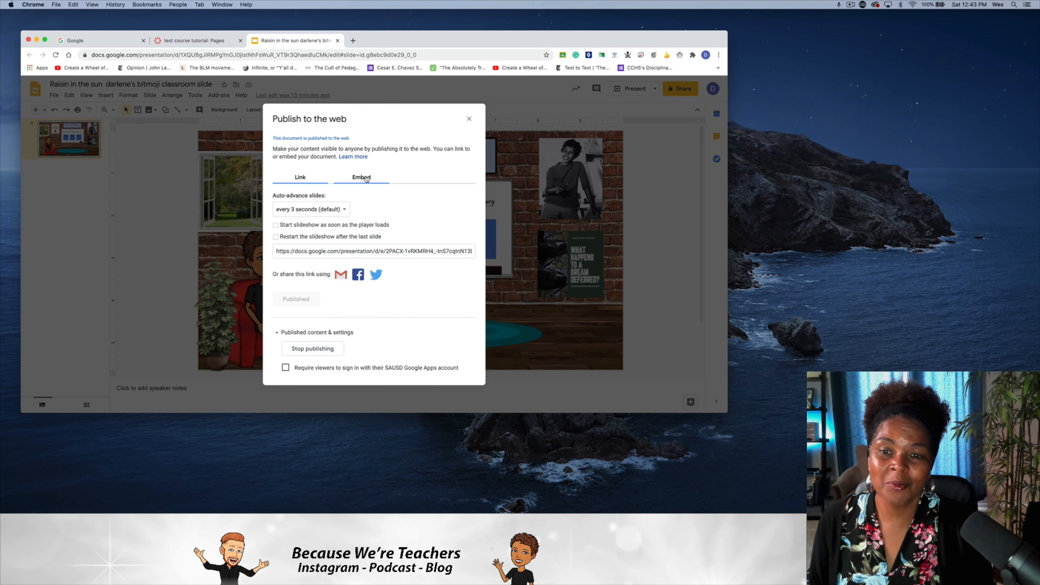
click(362, 177)
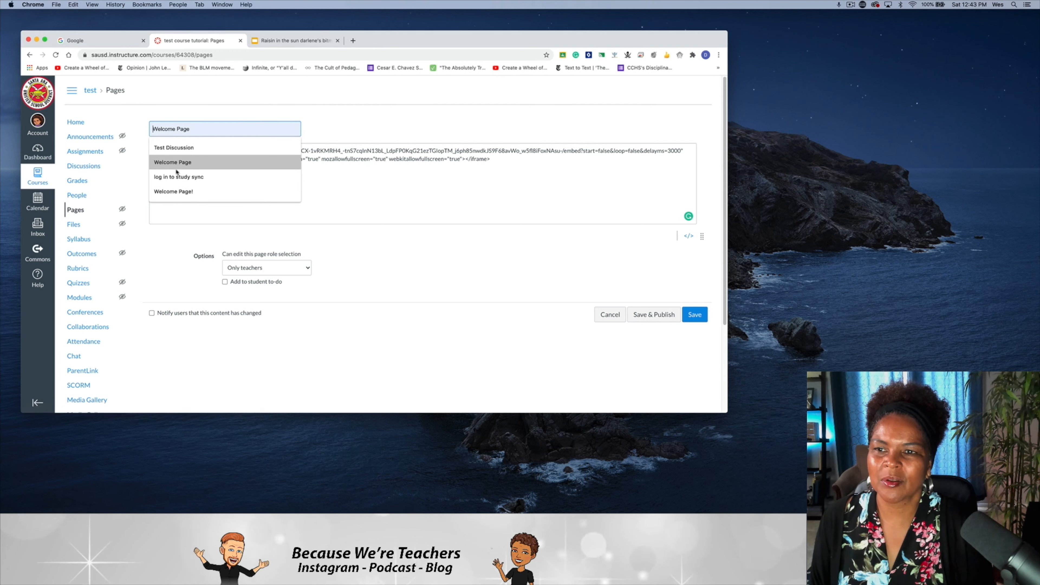
Title the page 'Welcome Page' and save and publish it.
click(172, 162)
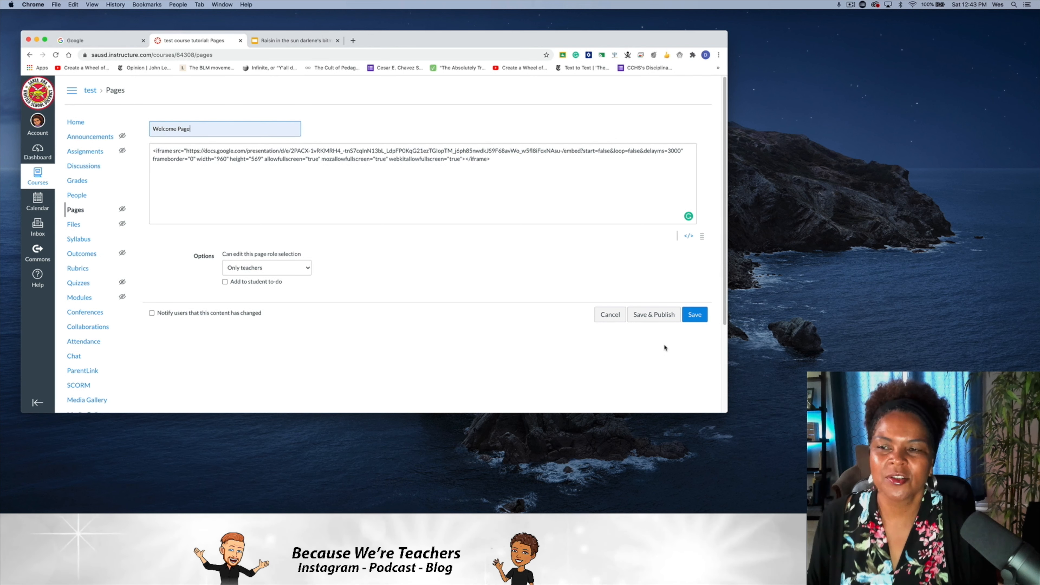
click(694, 315)
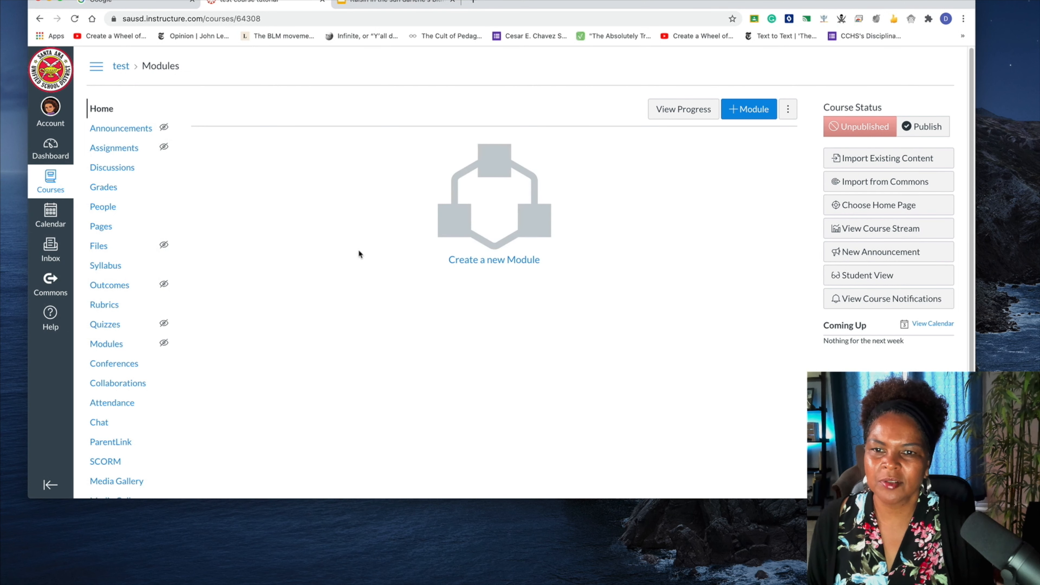
mouse_move(762, 253)
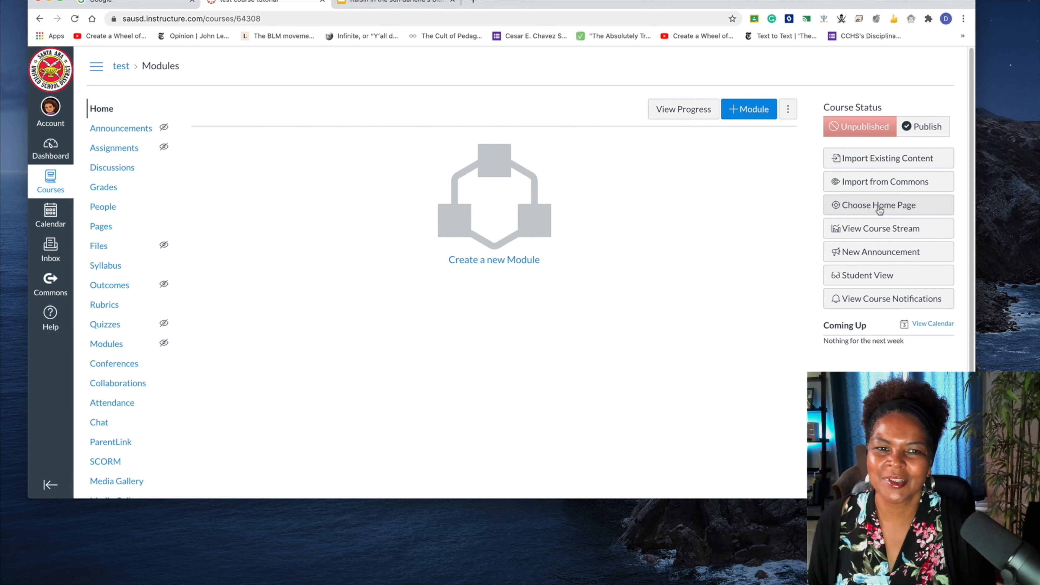
click(877, 204)
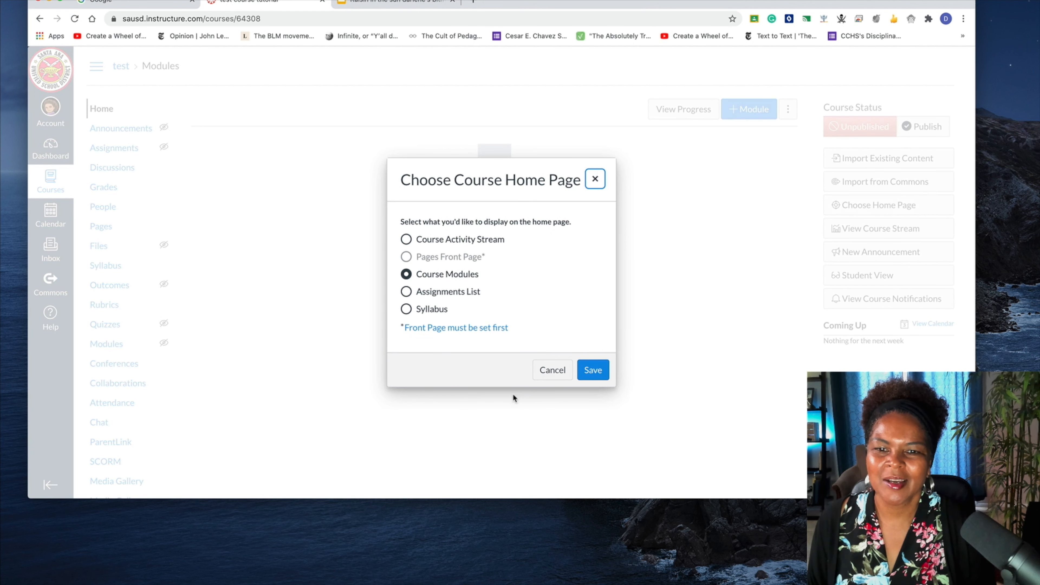
mouse_move(432, 259)
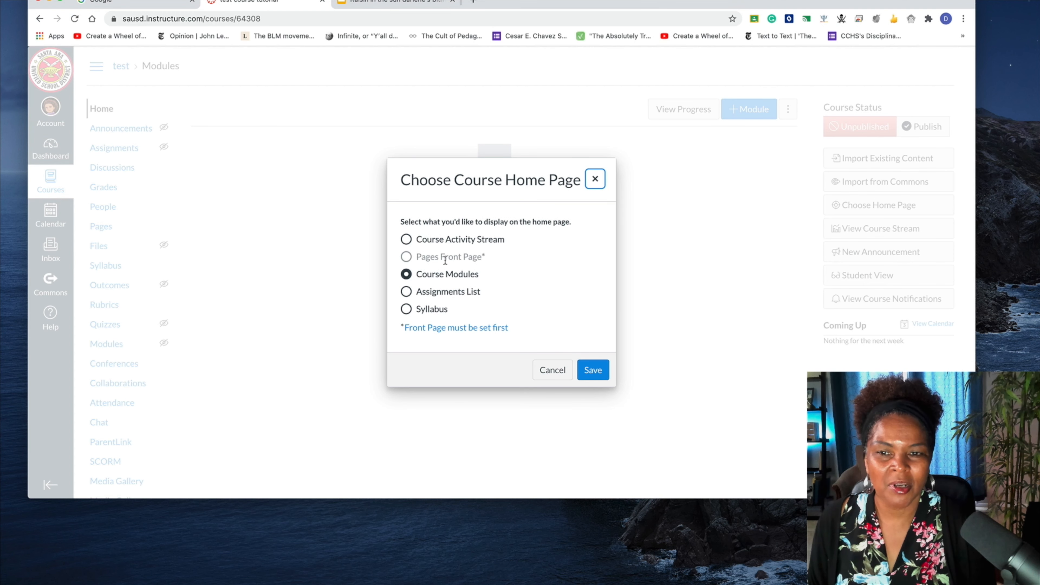
click(552, 369)
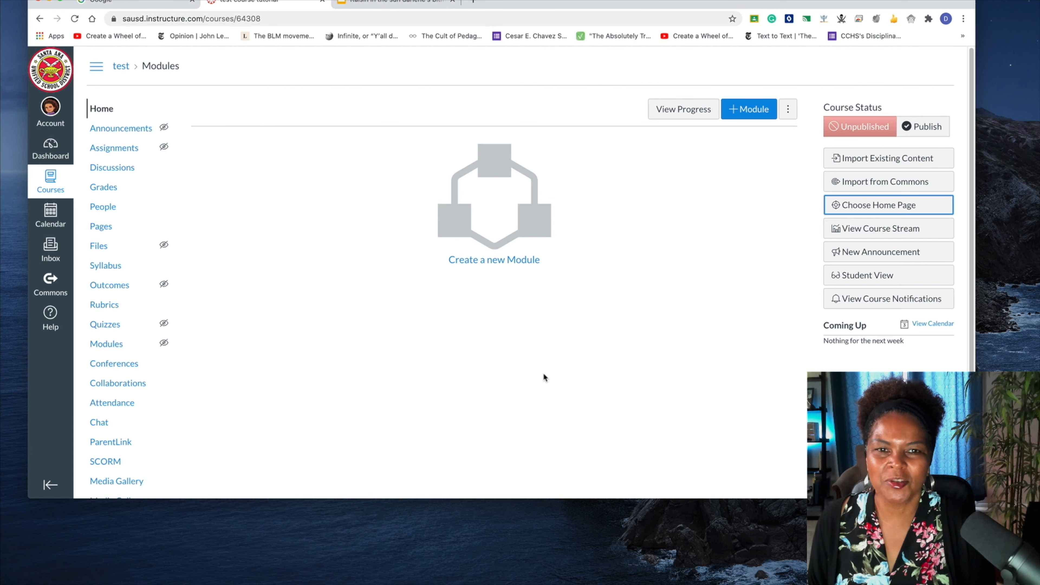
mouse_move(101, 226)
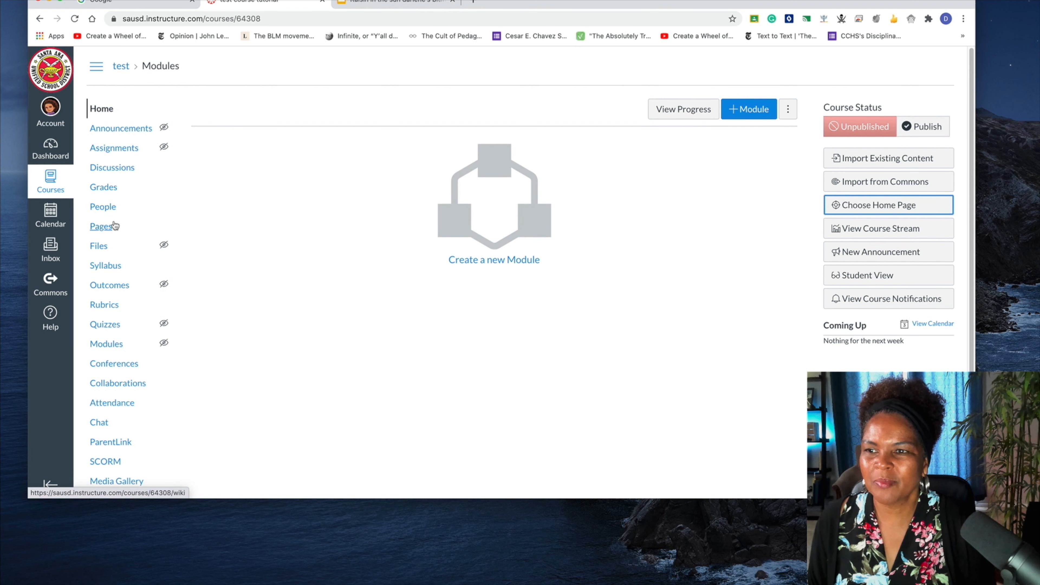
Make Welcome Page the course front page from its options menu.
click(100, 227)
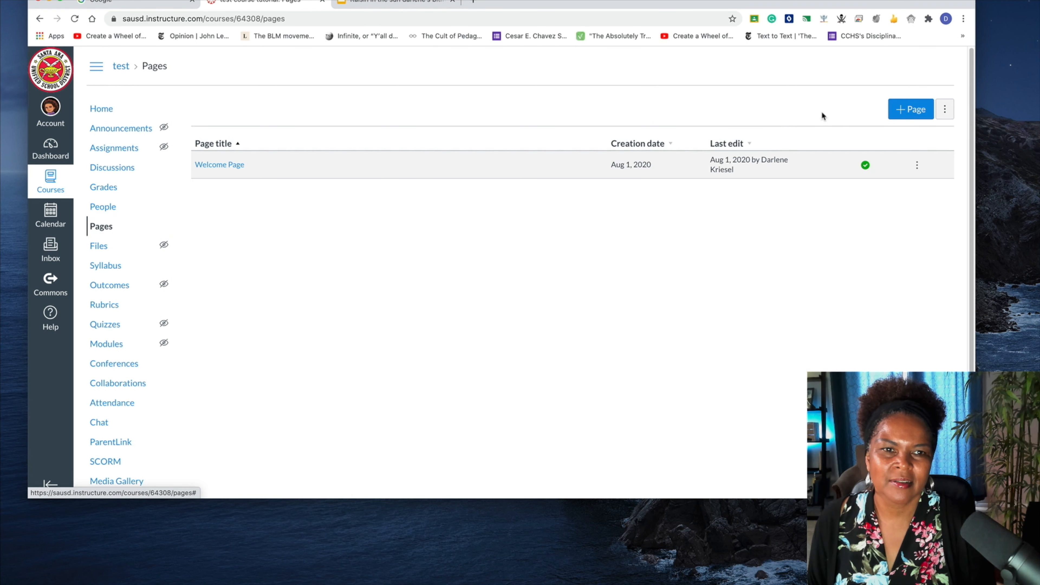
click(917, 164)
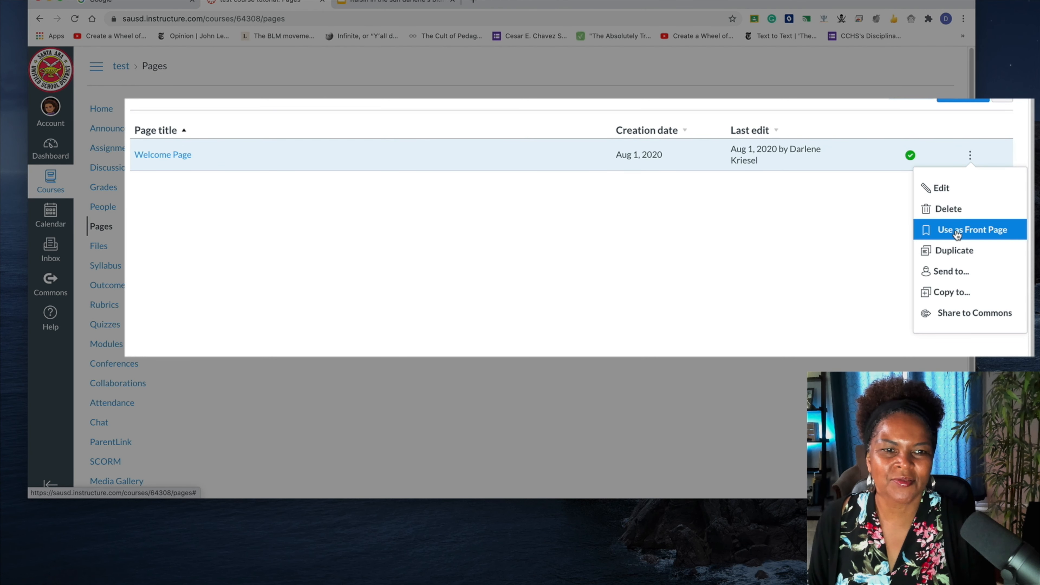
click(970, 228)
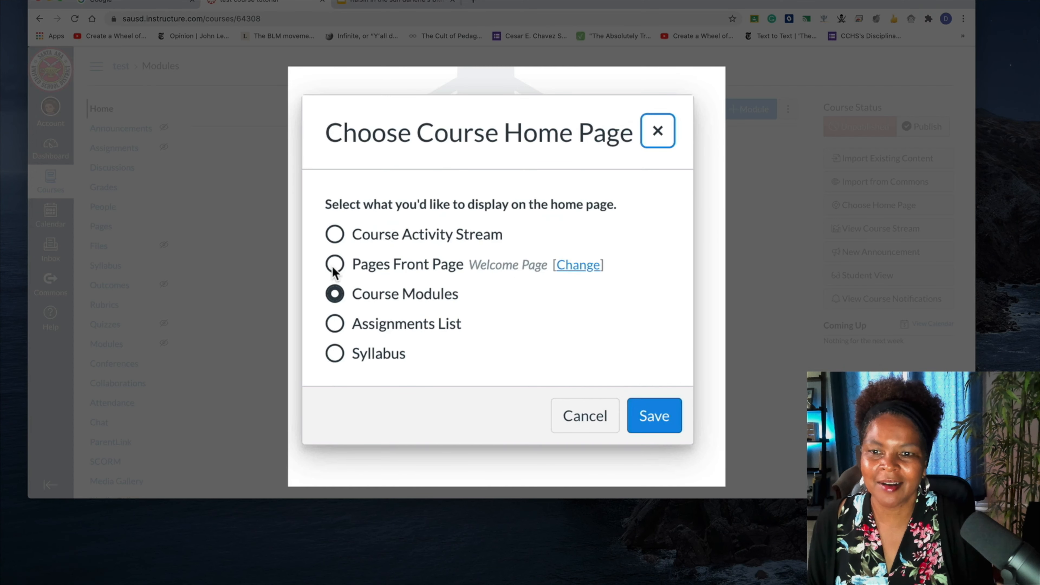
Set the course home page to Pages Front Page and save.
click(334, 264)
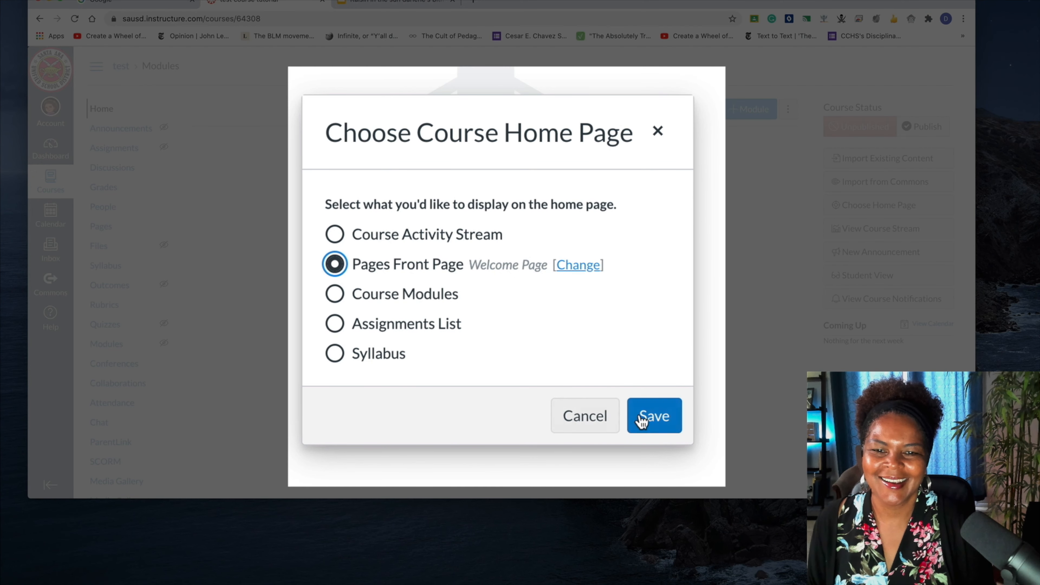
click(653, 416)
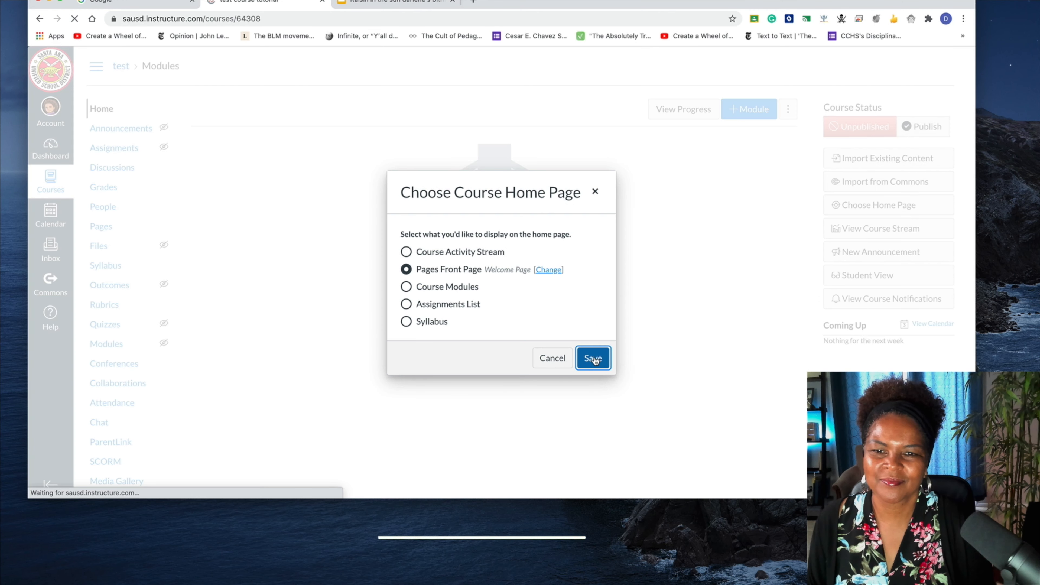
click(591, 358)
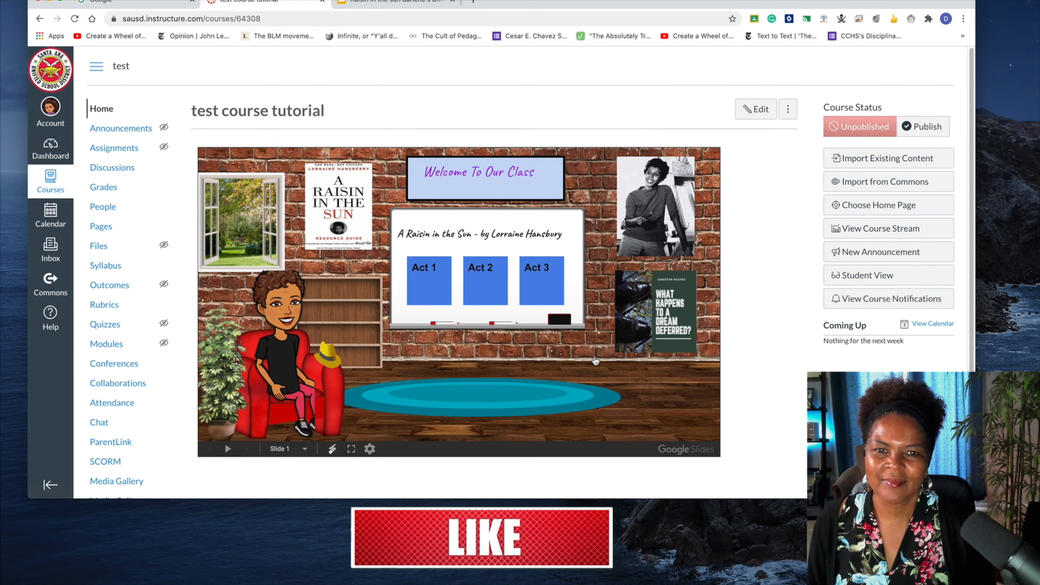